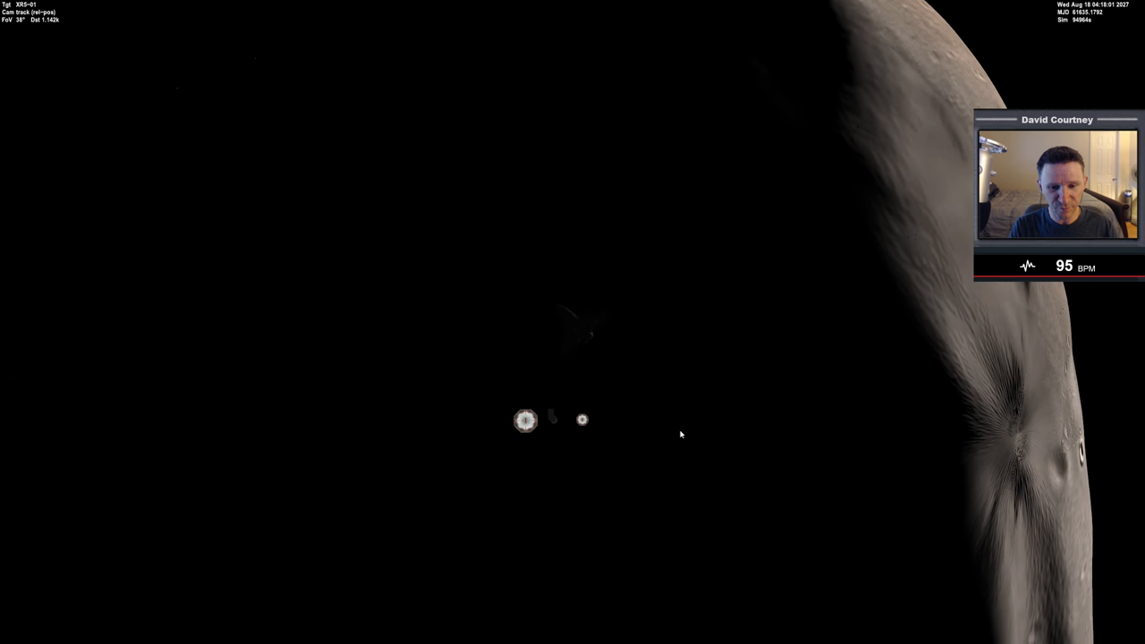
mouse_move(532, 377)
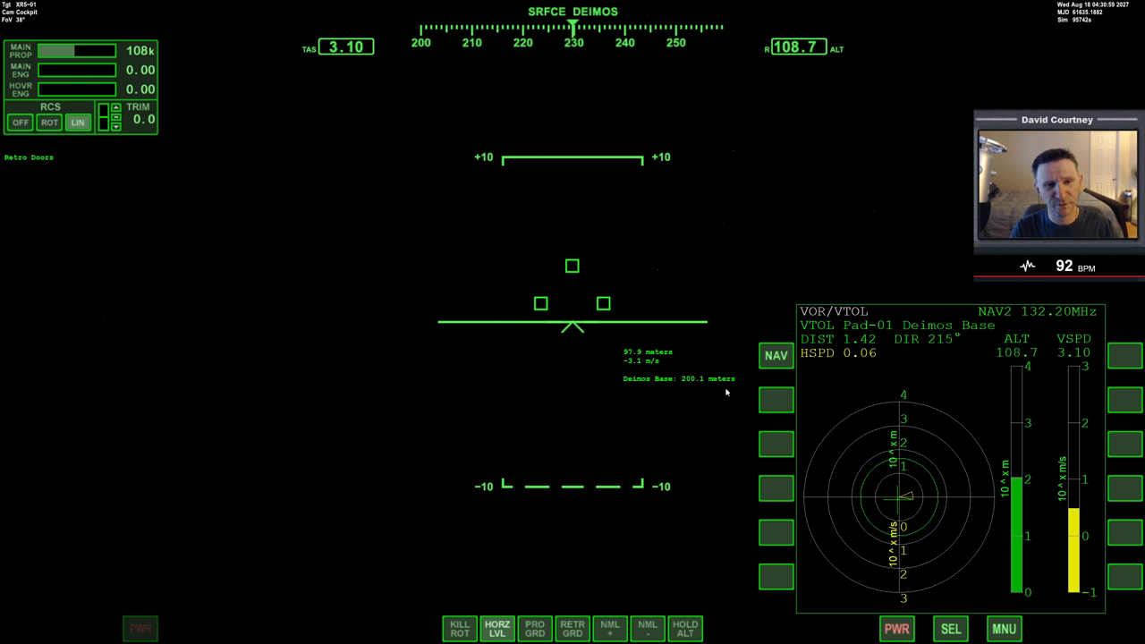
mouse_move(821, 87)
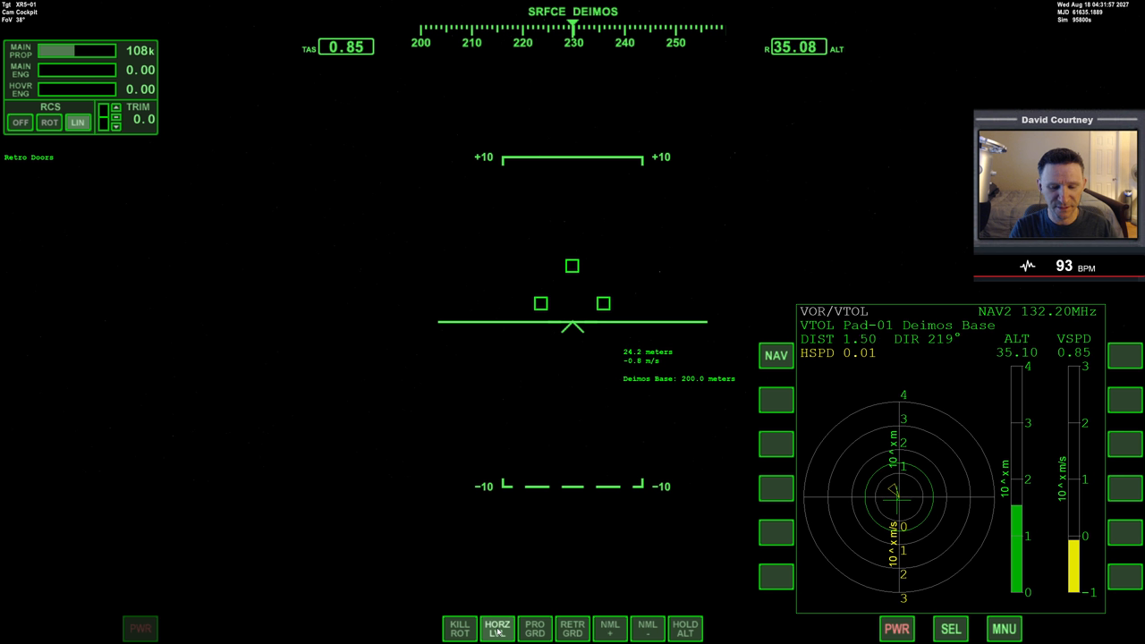
Descend the XR5 onto VTOL Pad-01 at Deimos Base with near-zero drift
click(498, 628)
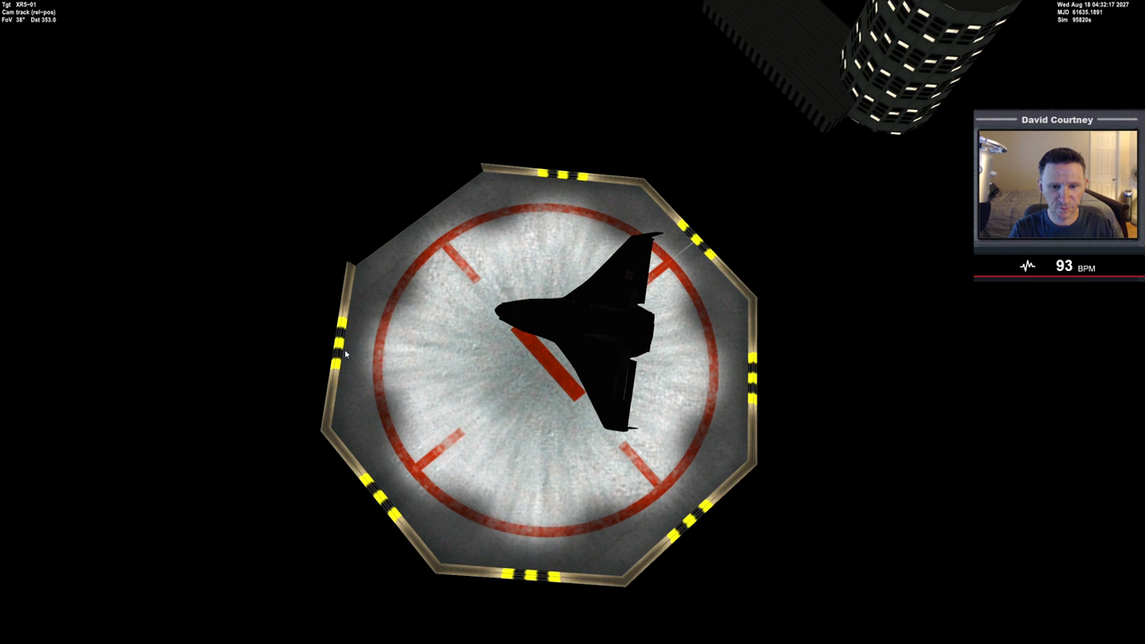
mouse_move(693, 368)
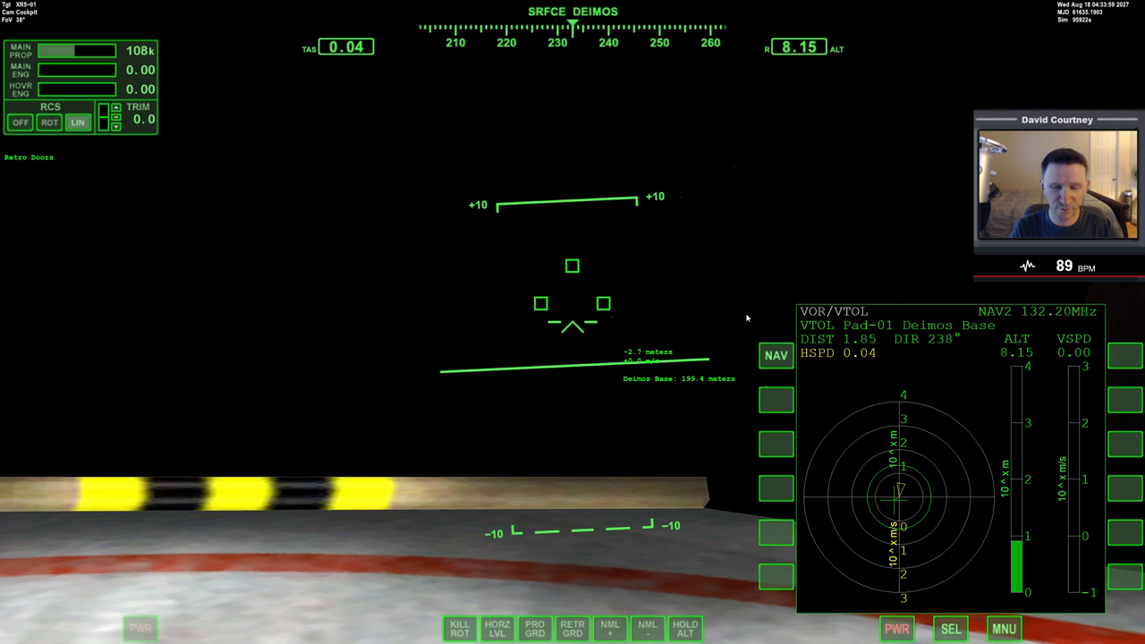
mouse_move(428, 106)
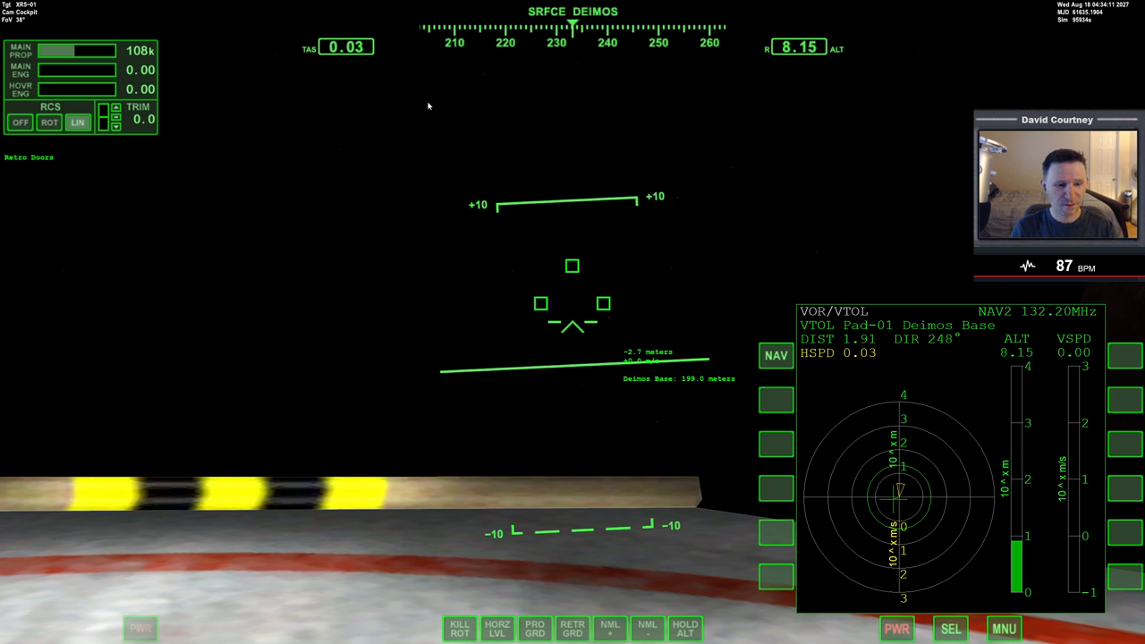
mouse_move(449, 350)
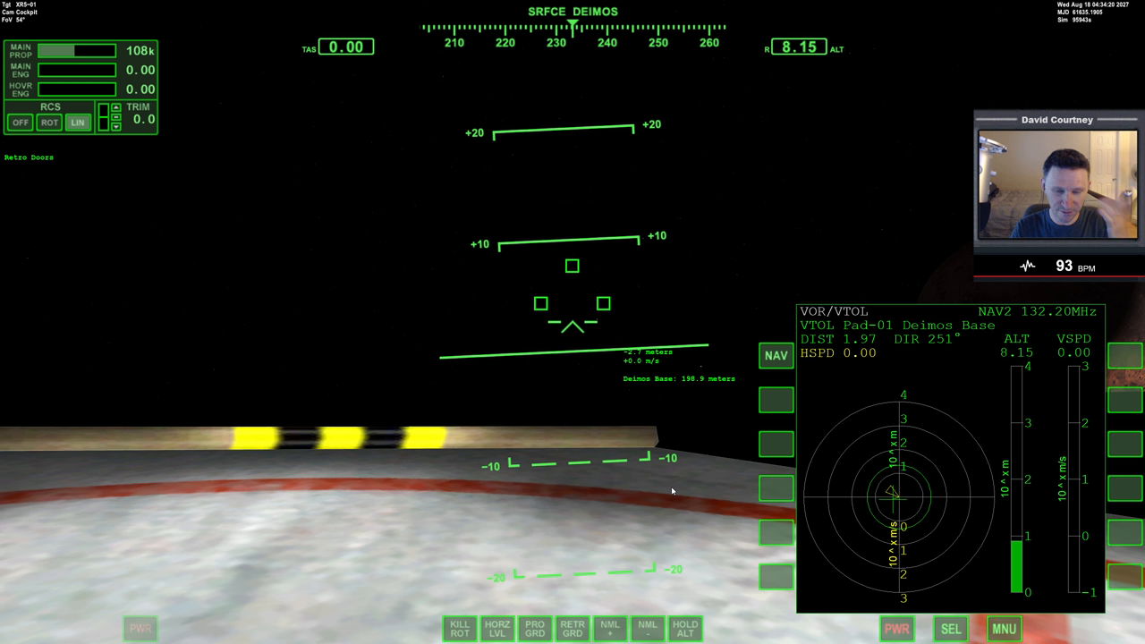
mouse_move(529, 439)
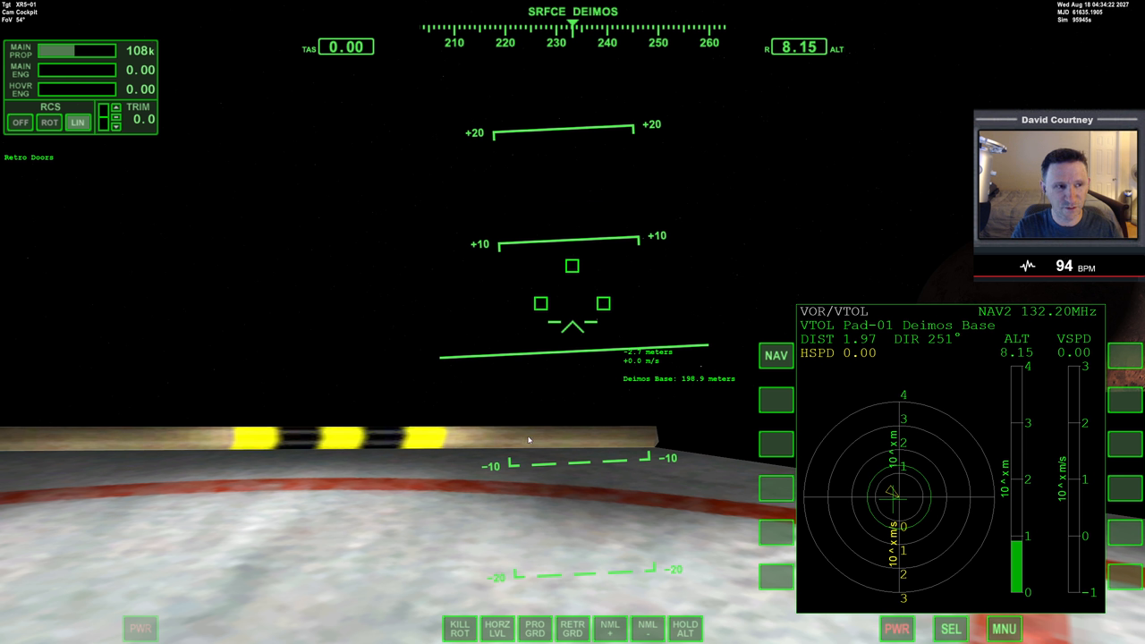
mouse_move(490, 445)
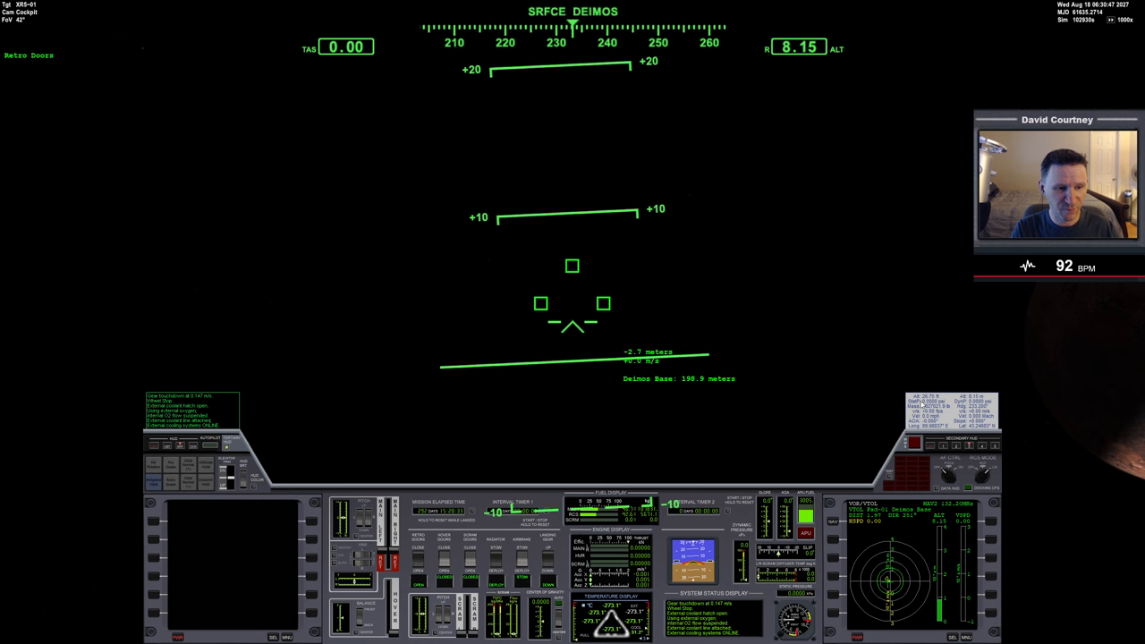
mouse_move(978, 338)
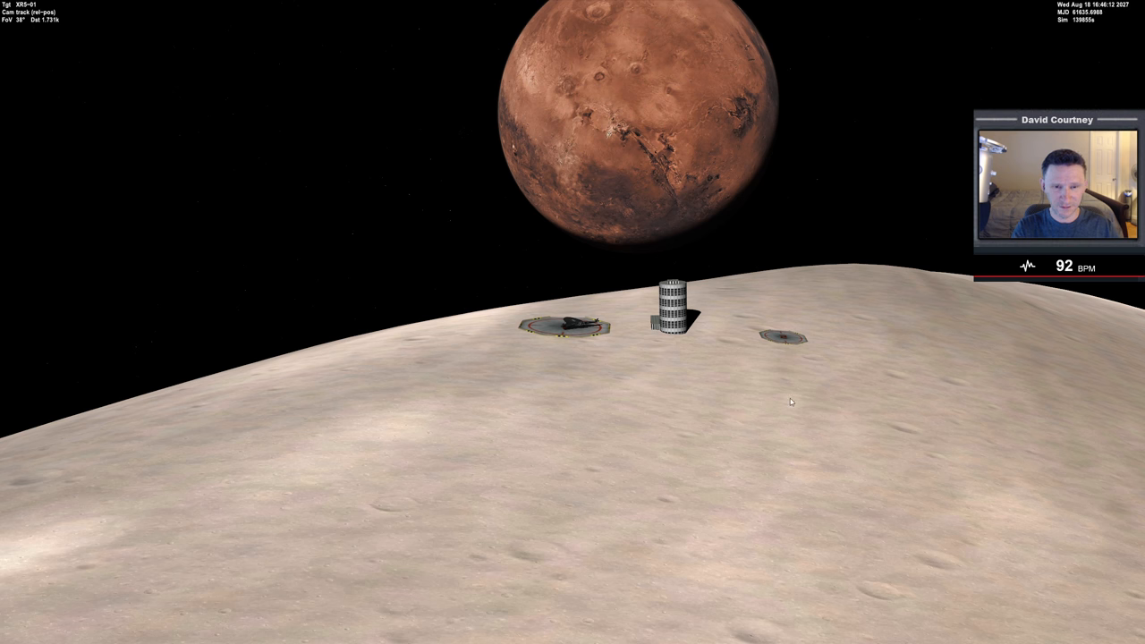
mouse_move(687, 406)
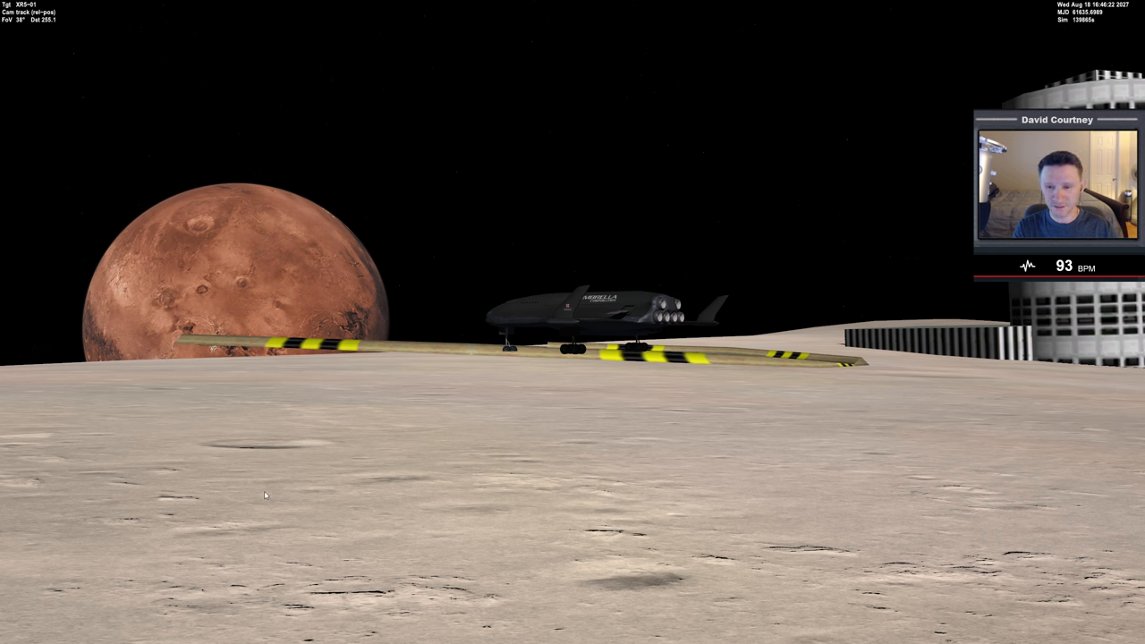
mouse_move(207, 363)
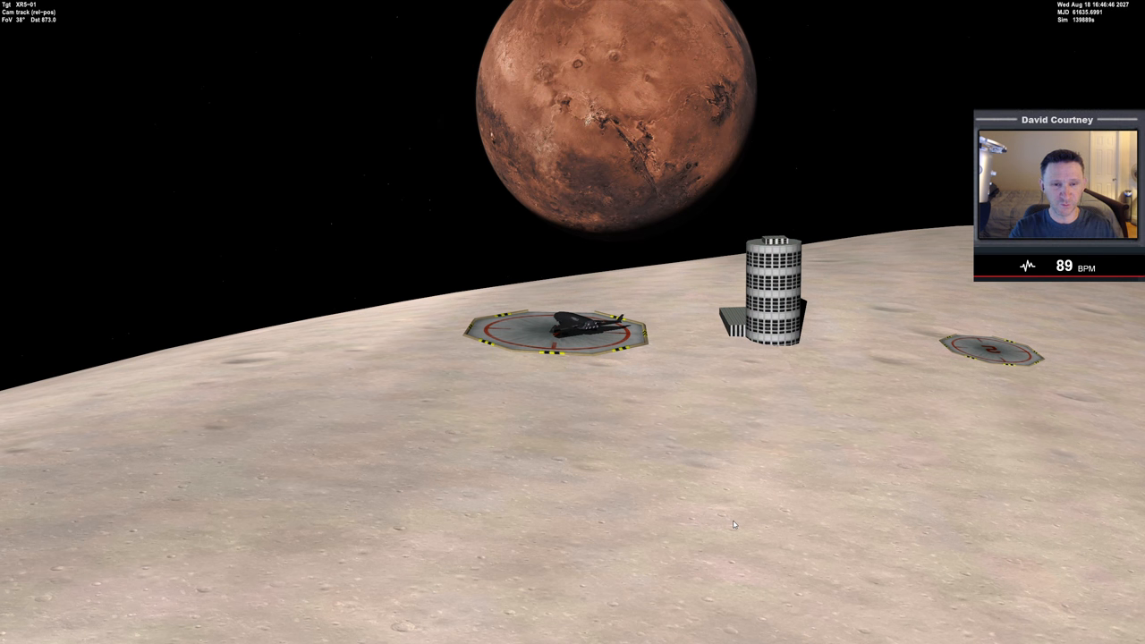
mouse_move(732, 162)
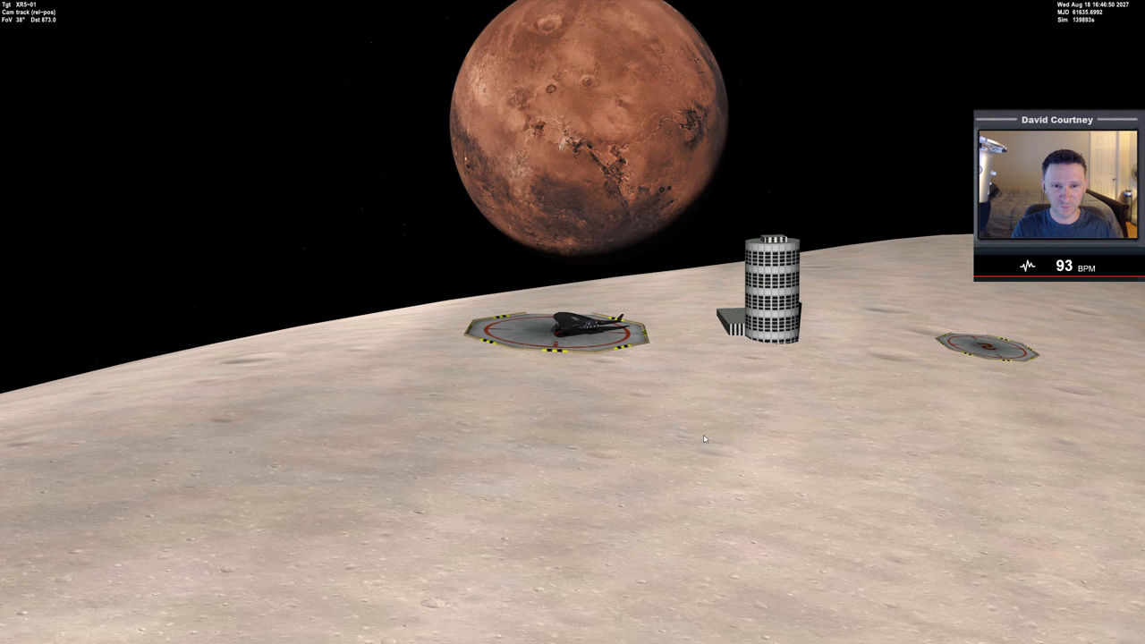
mouse_move(694, 383)
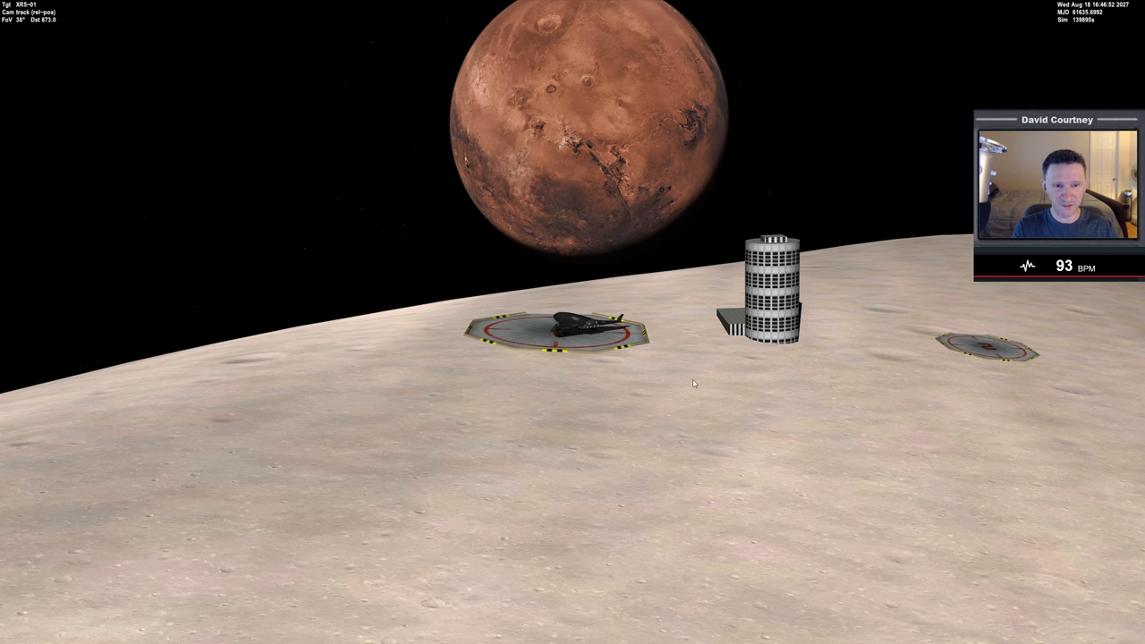
mouse_move(685, 349)
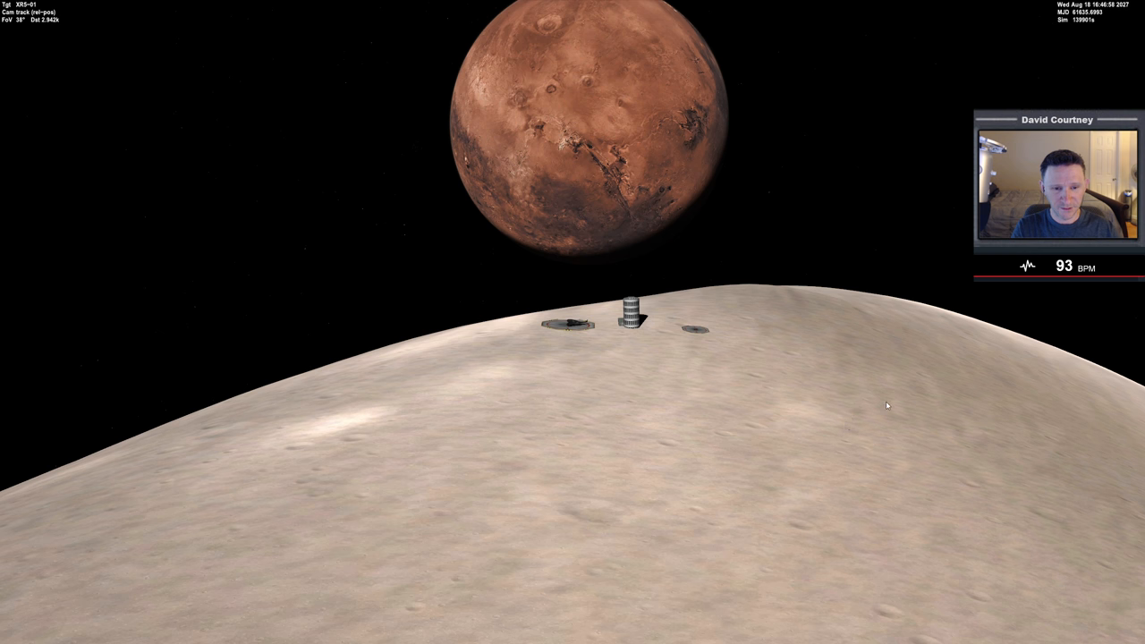
mouse_move(654, 469)
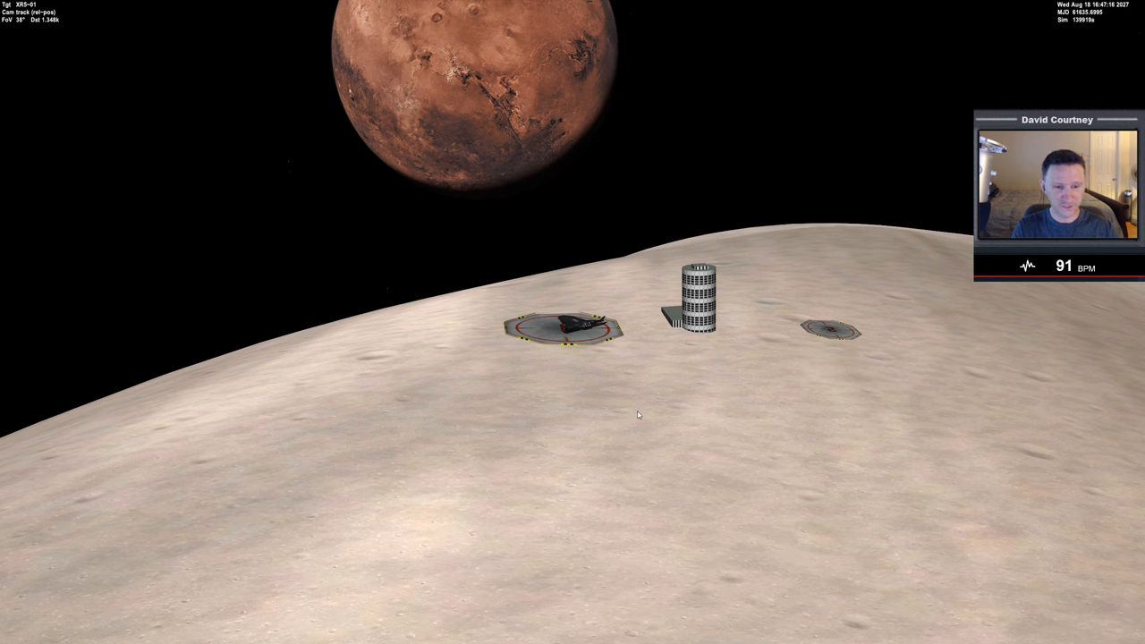
mouse_move(502, 297)
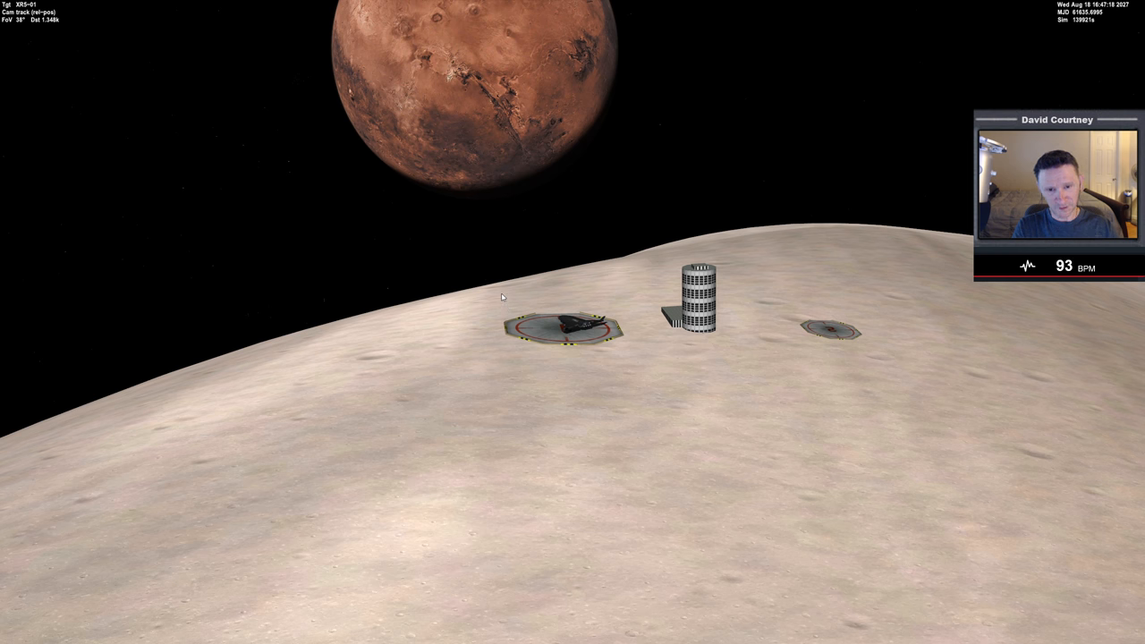
mouse_move(849, 381)
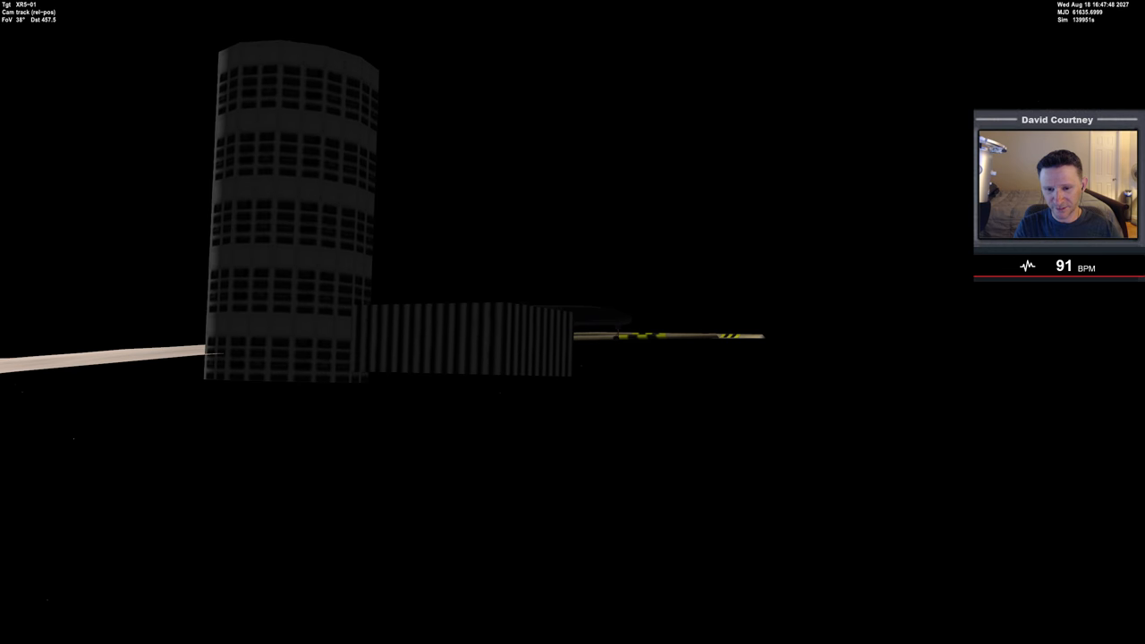
mouse_move(229, 373)
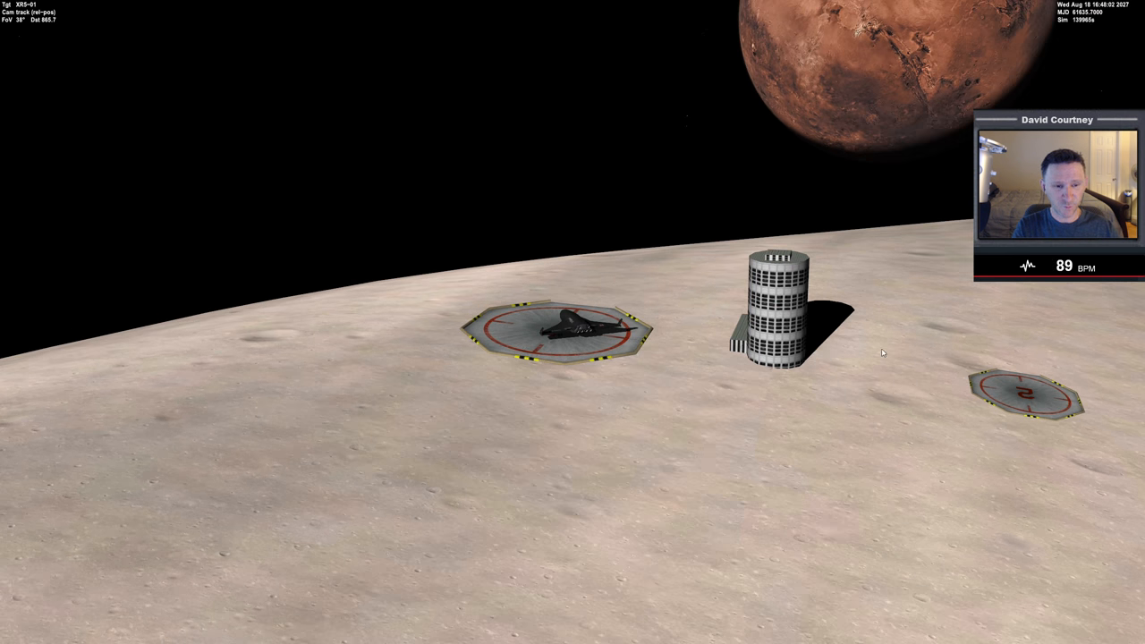
mouse_move(658, 257)
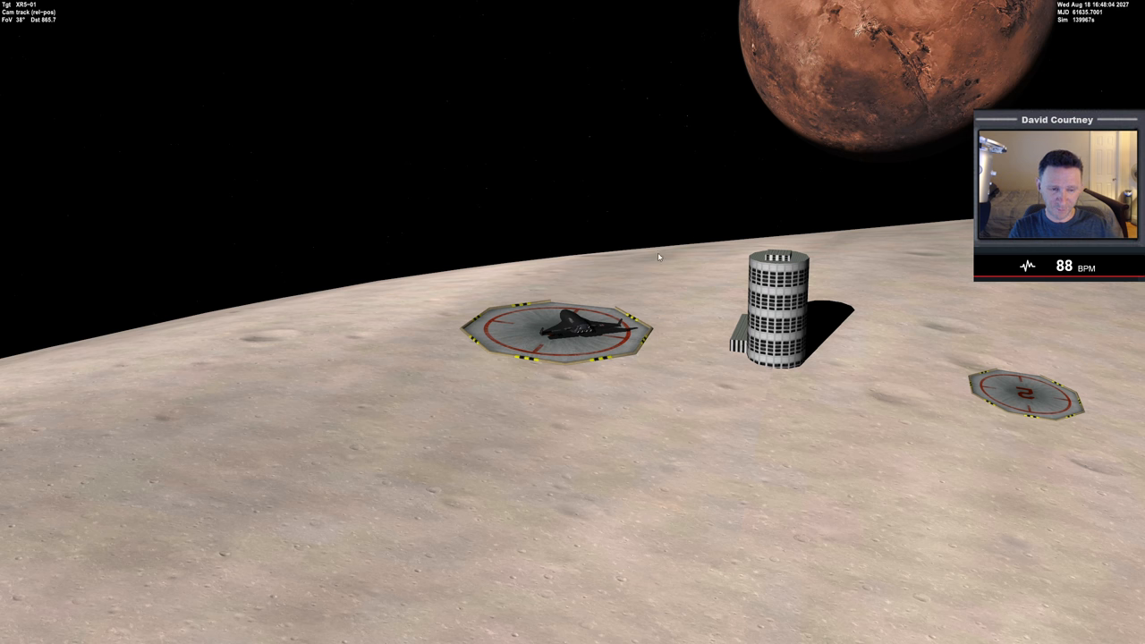